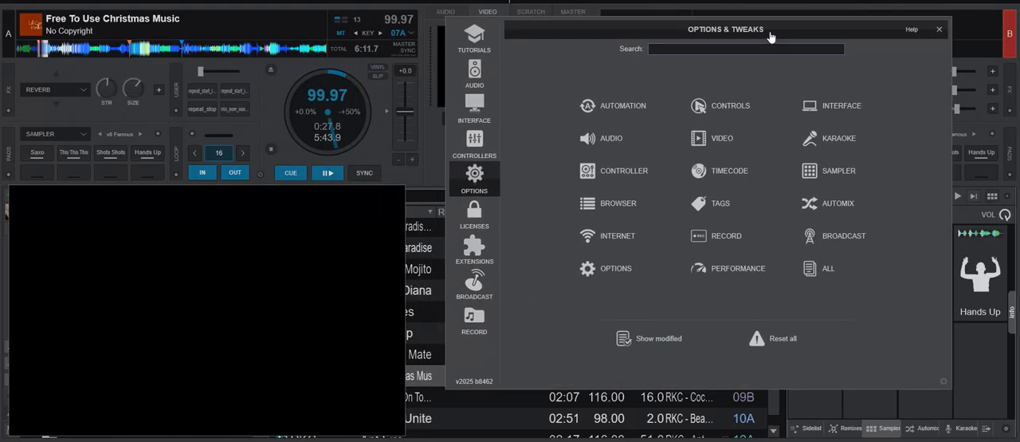
# - Filter video output skin extensions by 'chr' to show the installed Christmas Video Skin
pyautogui.click(476, 252)
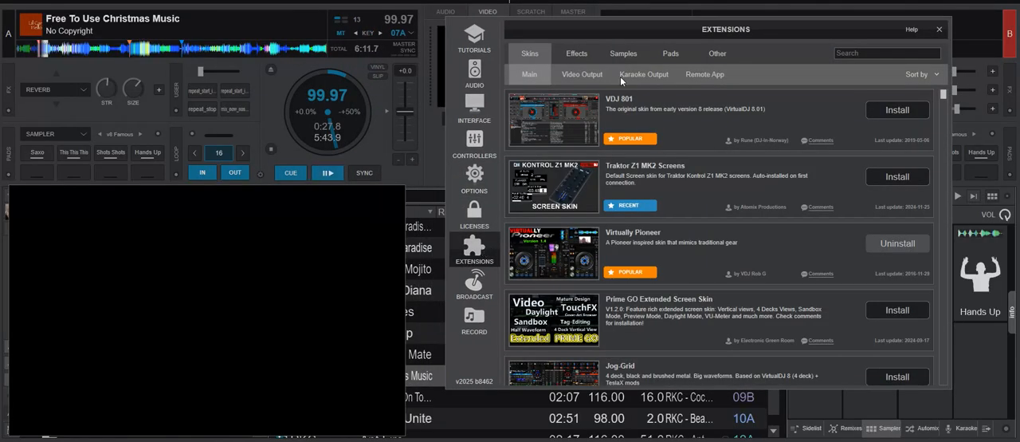
pyautogui.click(582, 73)
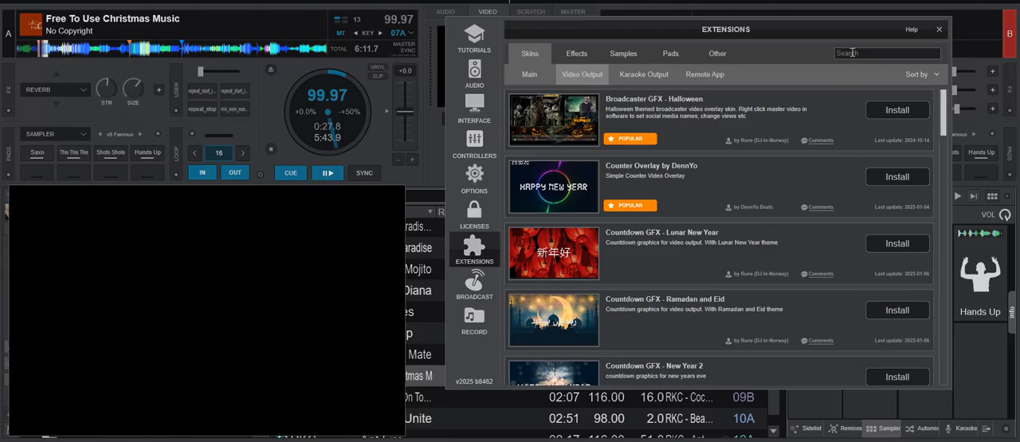
pyautogui.write('c')
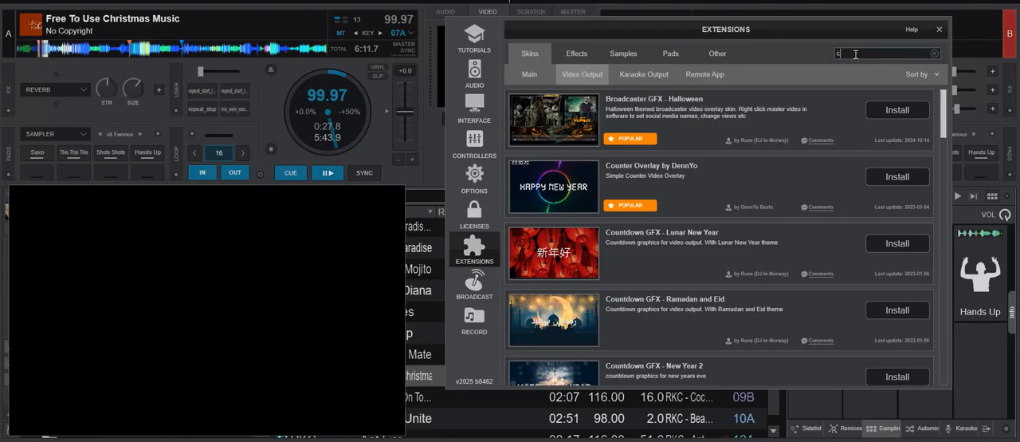
pyautogui.write('hr')
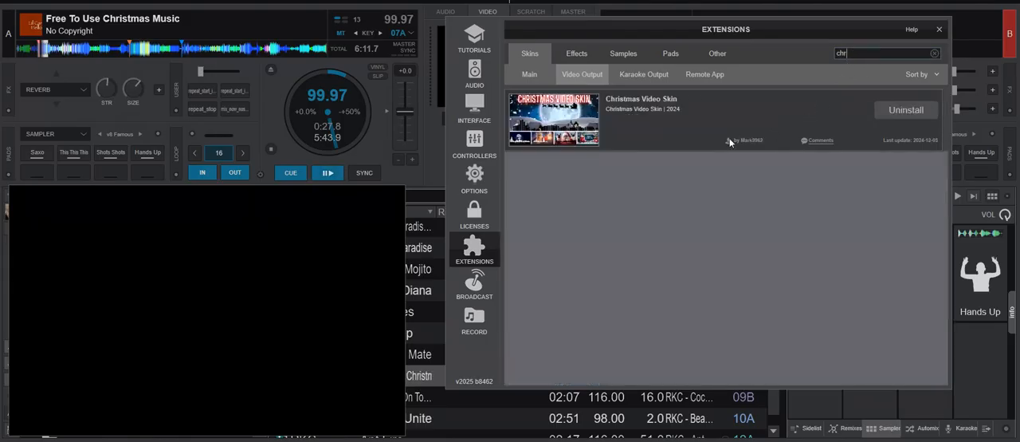
pyautogui.moveTo(868, 127)
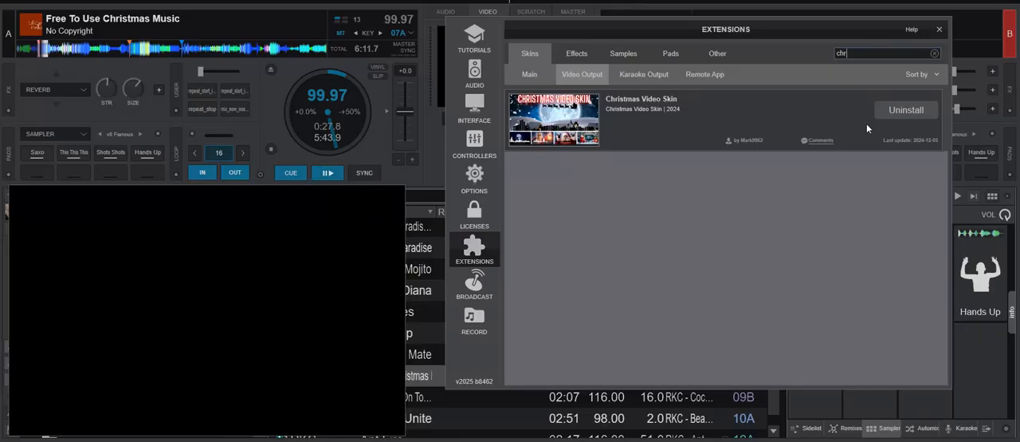
pyautogui.moveTo(913, 124)
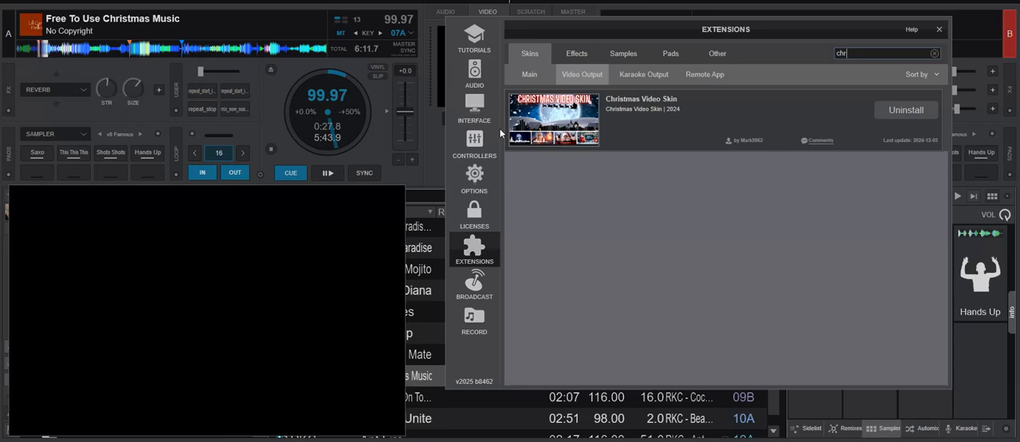
# - Show the video overlay skins in Interface settings where Christmas Video Skin variants appear
pyautogui.click(475, 109)
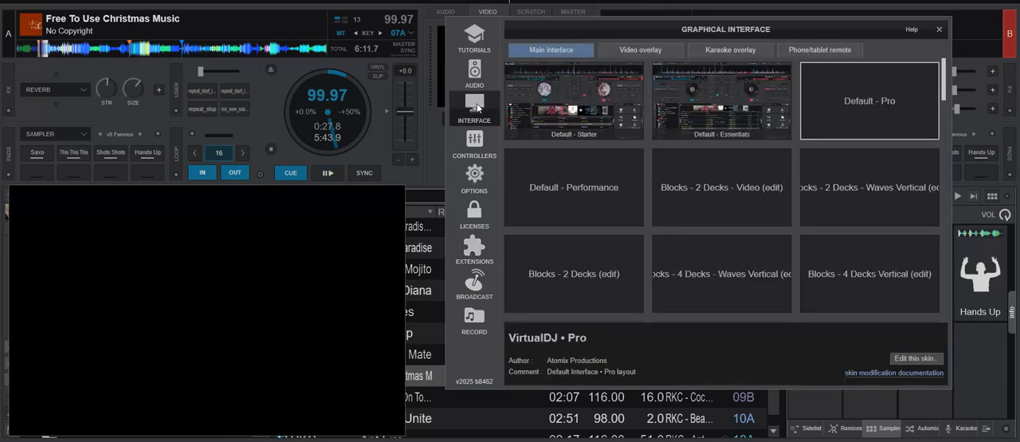
pyautogui.click(641, 49)
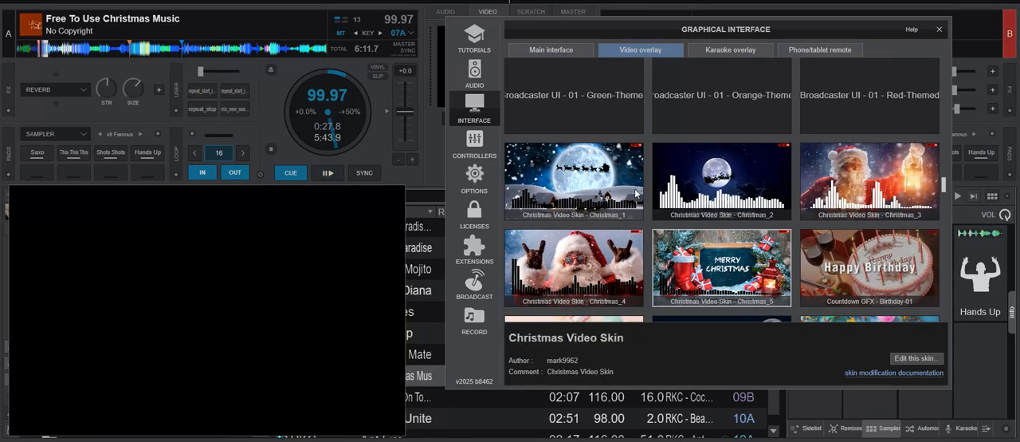
pyautogui.moveTo(631, 268)
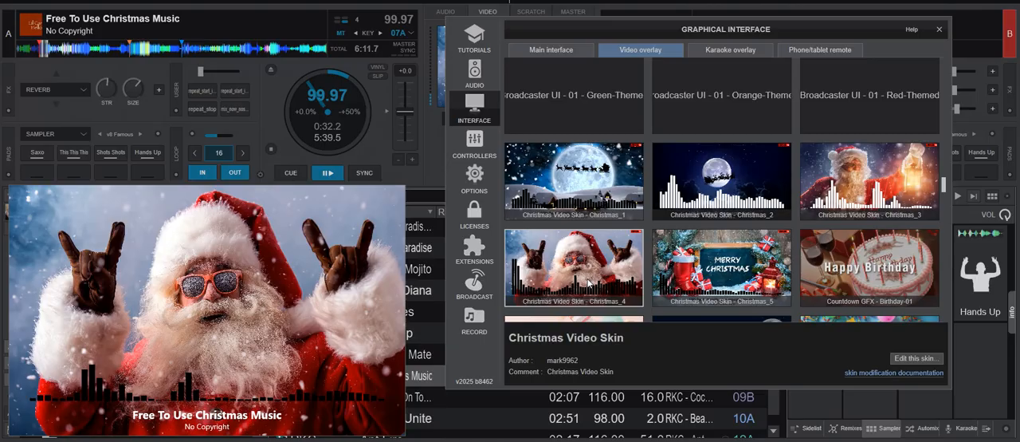
# - Apply the Merry Christmas chalkboard design so it overlays the playing track's title
pyautogui.click(720, 268)
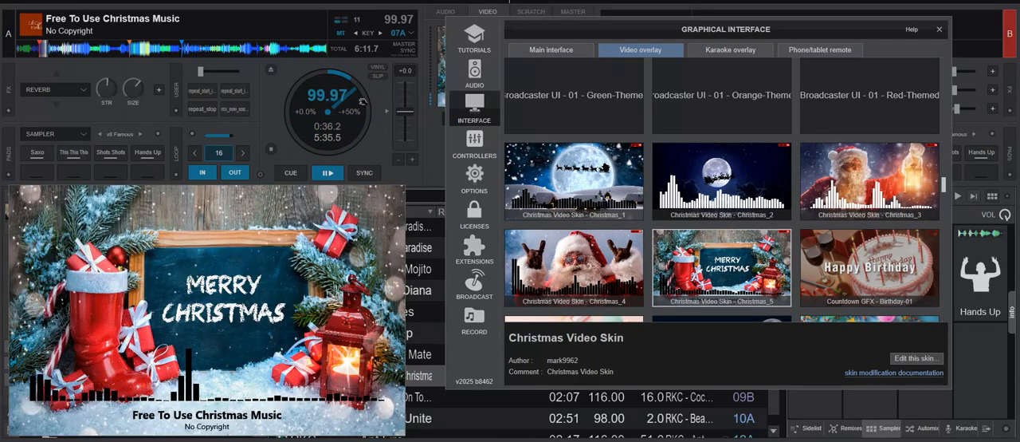
pyautogui.click(327, 173)
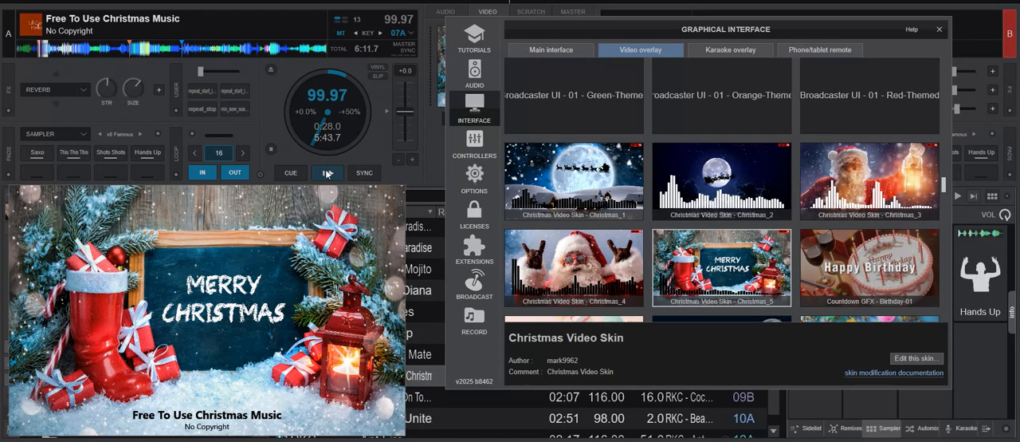